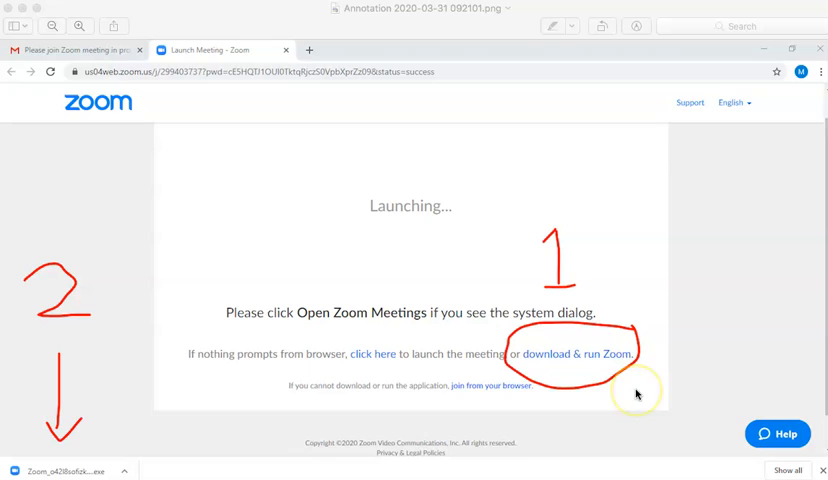
pyautogui.moveTo(636, 394)
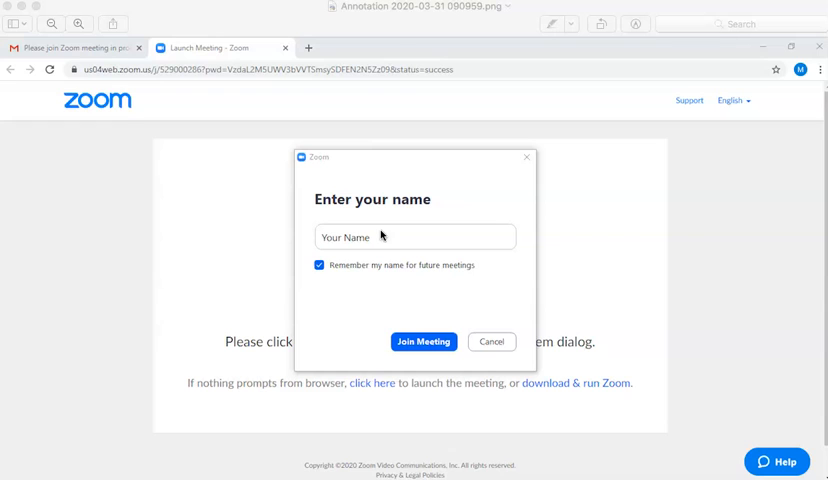
pyautogui.moveTo(356, 278)
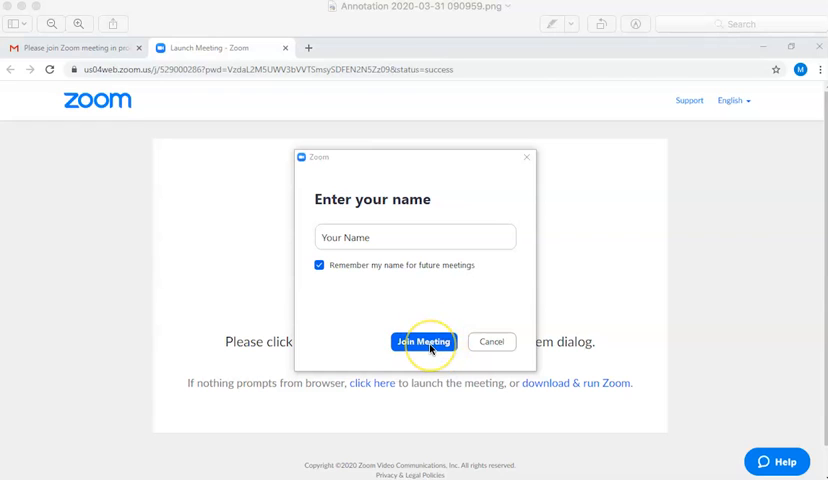
pyautogui.moveTo(168, 132)
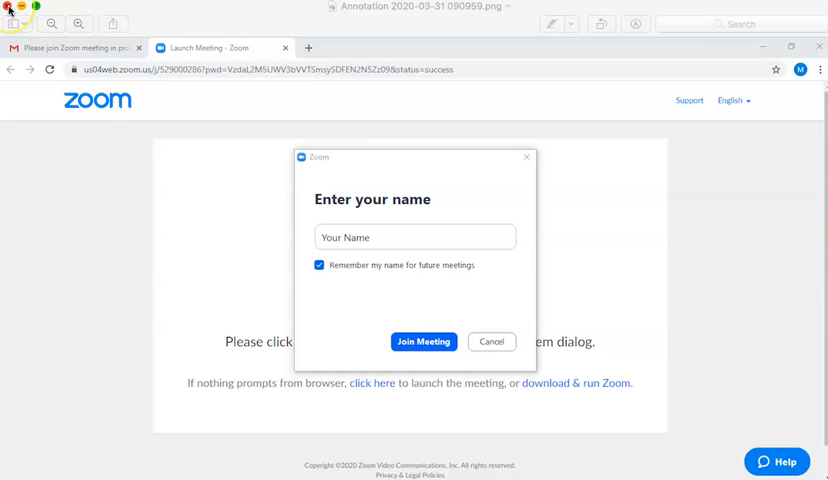
# Step: Close the name-entry screenshot to reveal the Zoom video preview with Join with Video
pyautogui.click(423, 341)
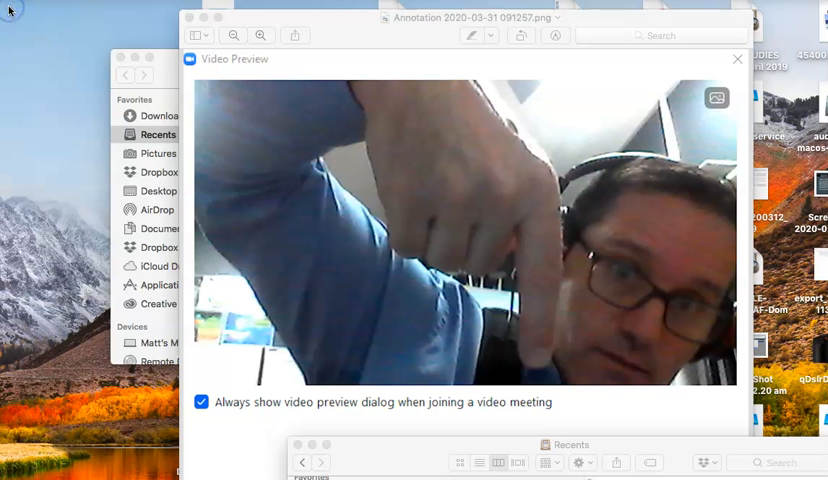
pyautogui.moveTo(283, 134)
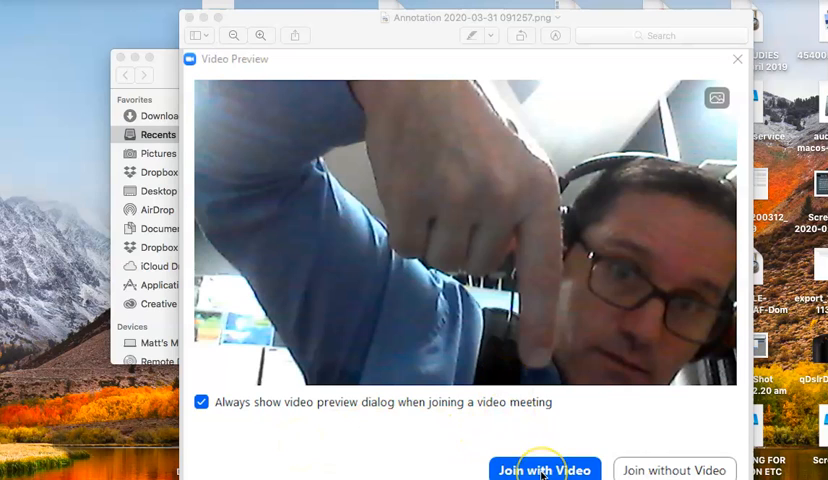
pyautogui.moveTo(518, 313)
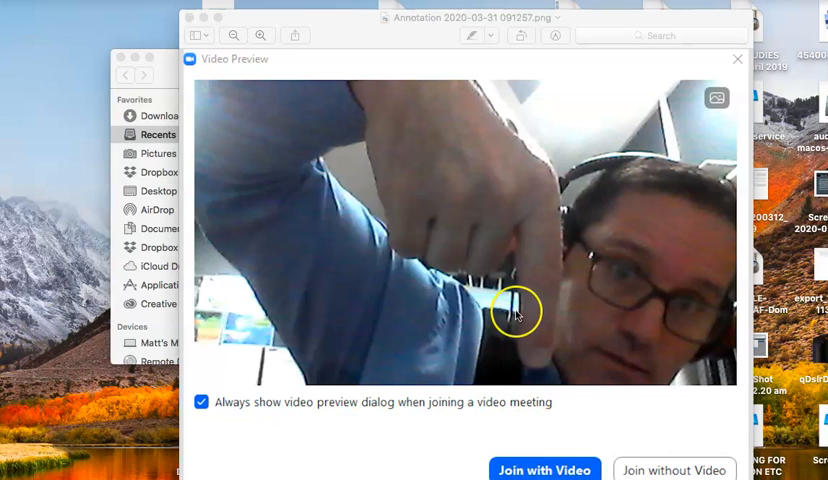